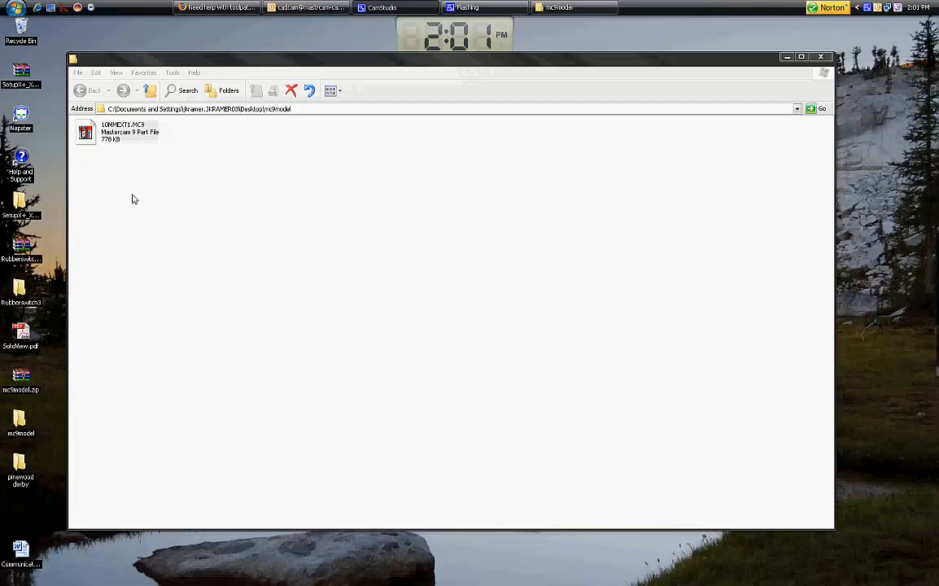
mouse_move(121, 180)
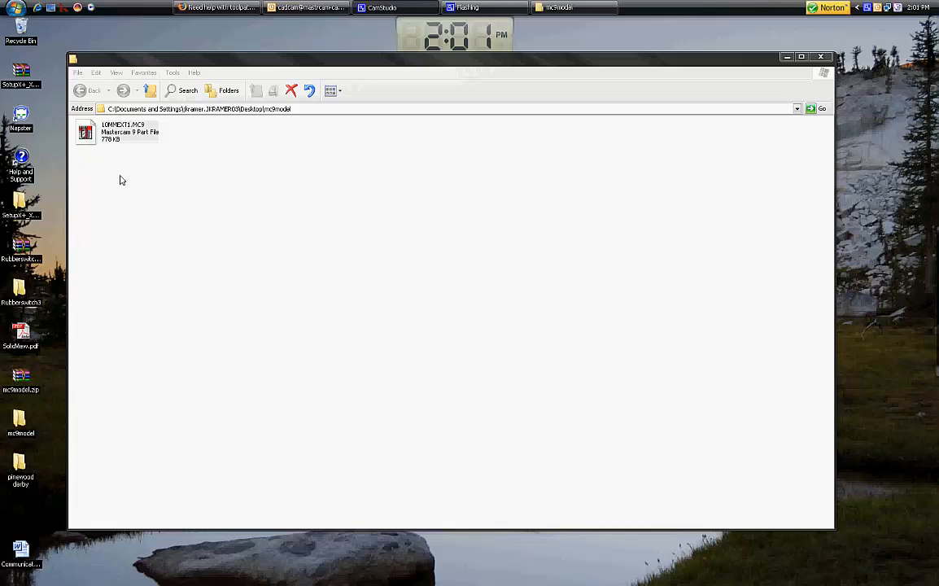
mouse_move(106, 165)
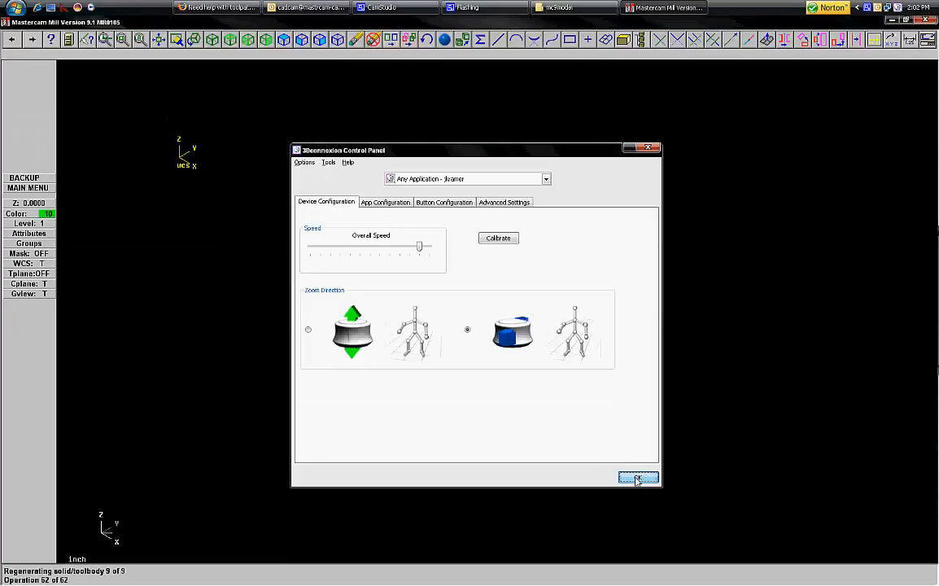
Close the 3Dconnexion Control Panel once 10MMEXT1.MC9 has loaded in Mastercam Mill.
click(638, 477)
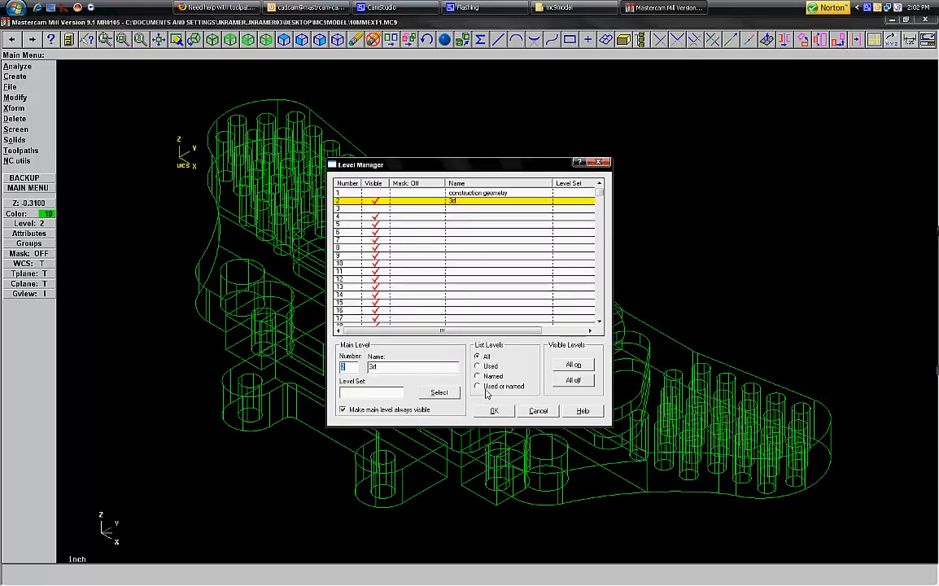
Make level 3 main with level 2 hidden, then create main level 20 'flate profile'.
click(479, 386)
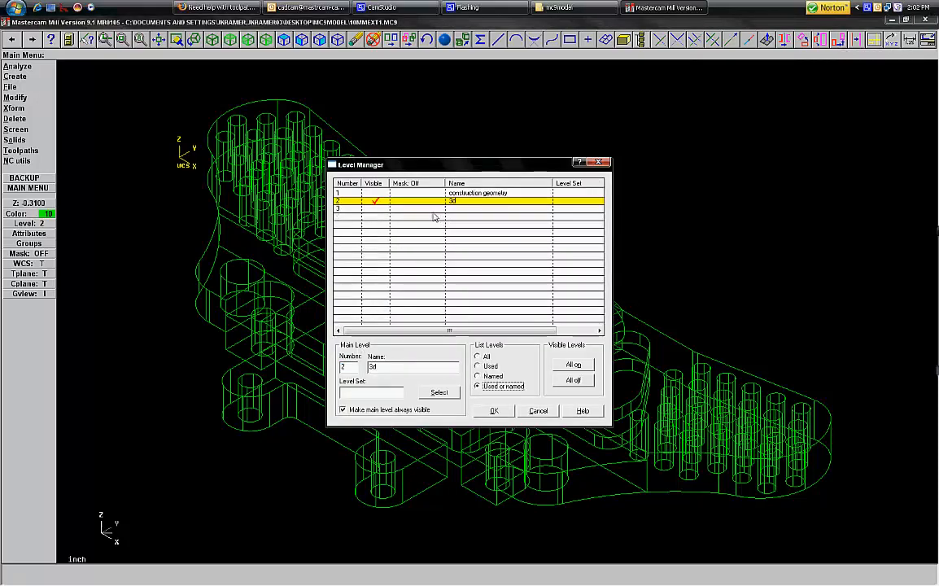
click(366, 208)
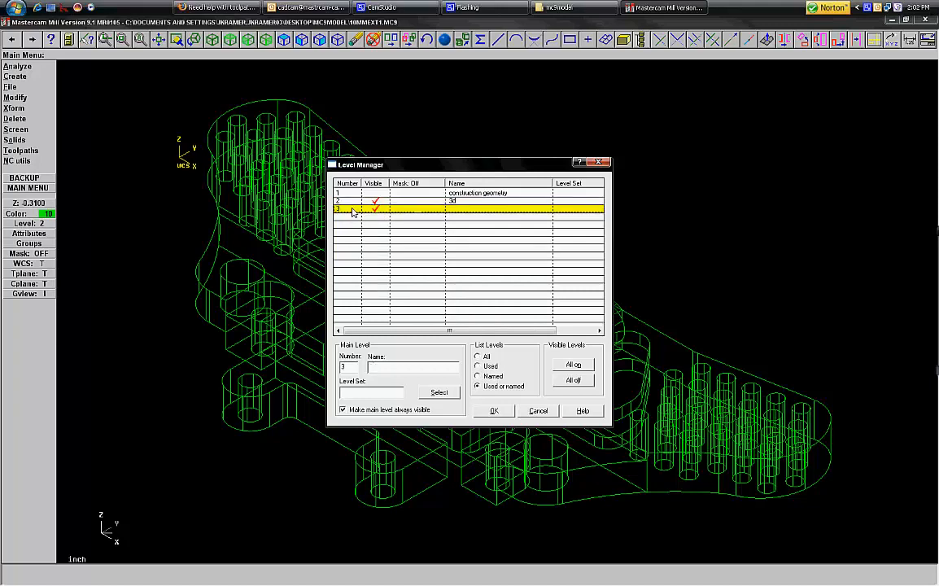
click(479, 200)
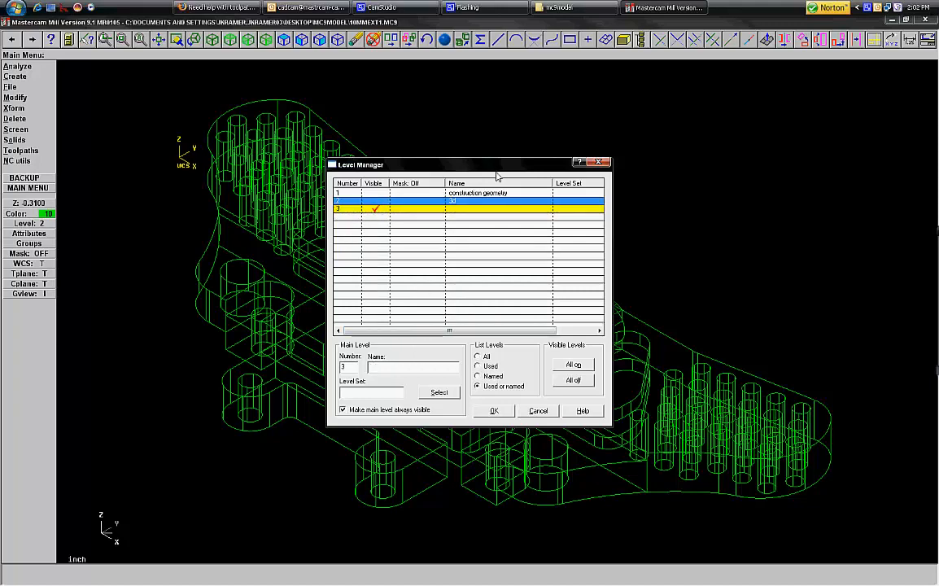
click(494, 410)
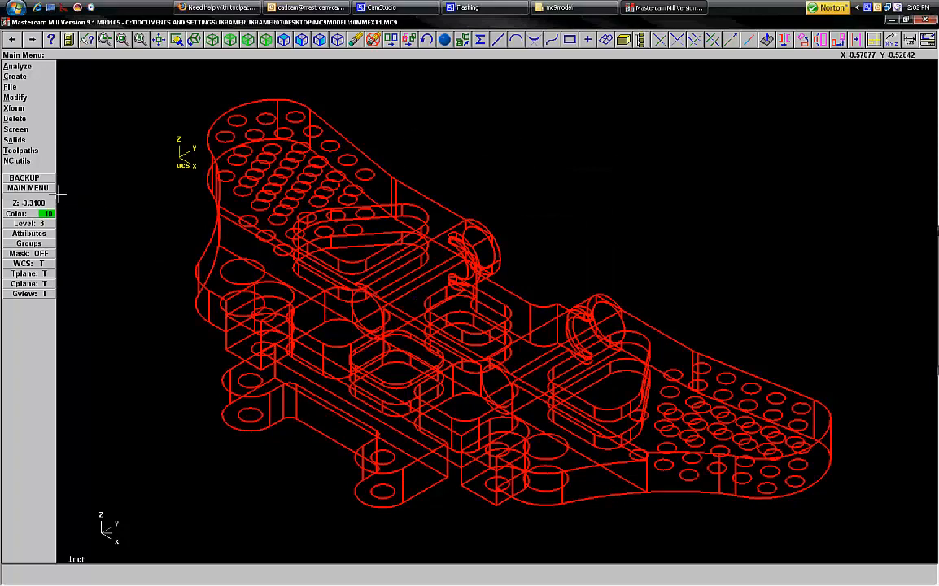
click(25, 223)
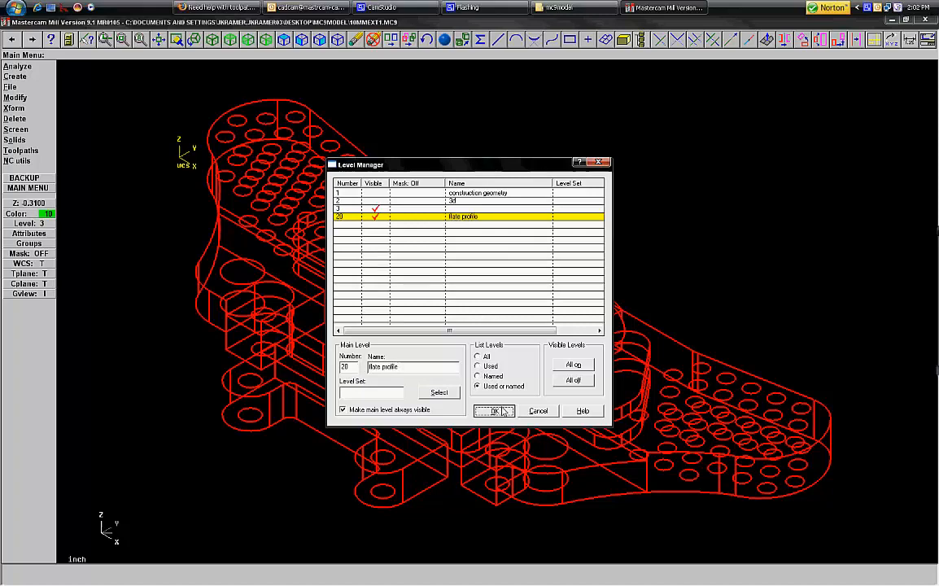
click(495, 410)
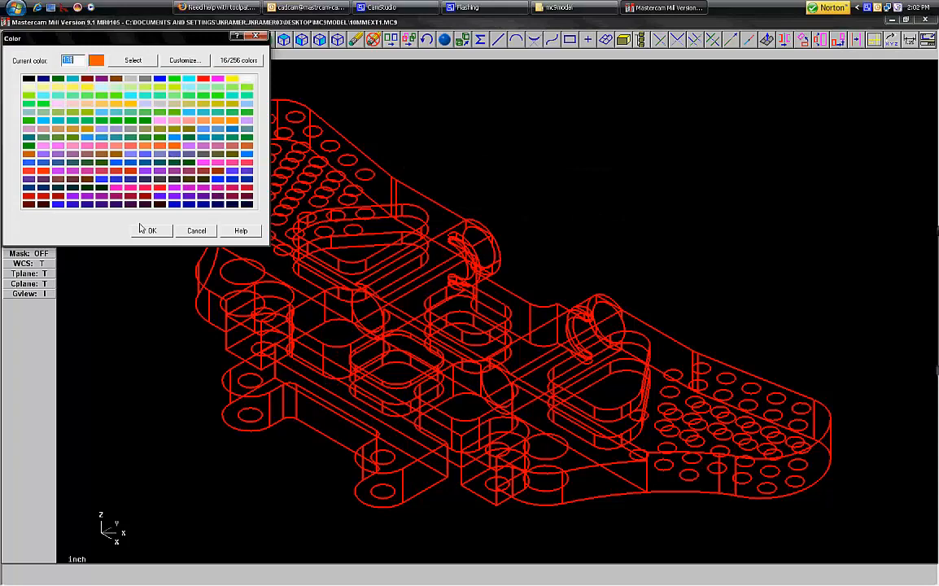
Choose colour 138 (orange) from the palette and confirm it.
click(152, 230)
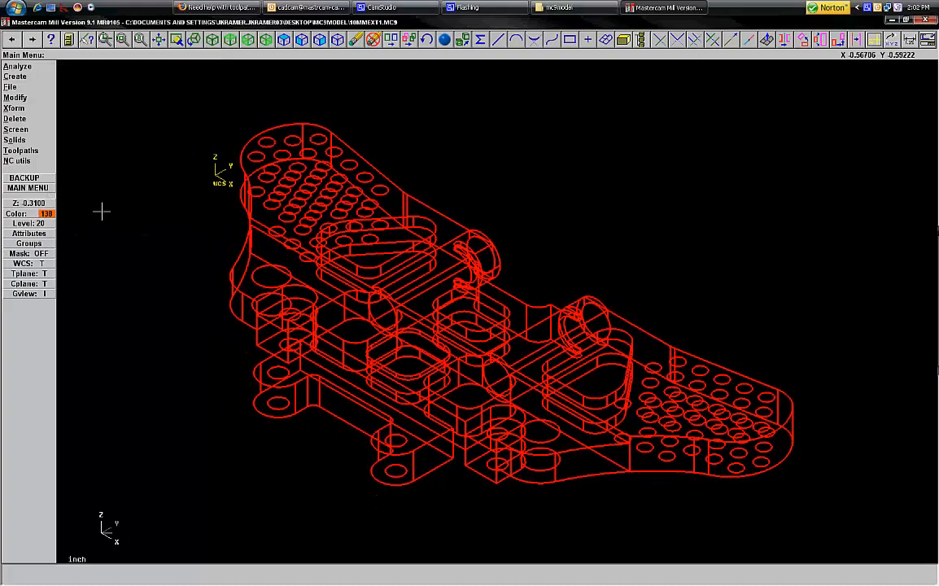
mouse_move(14, 108)
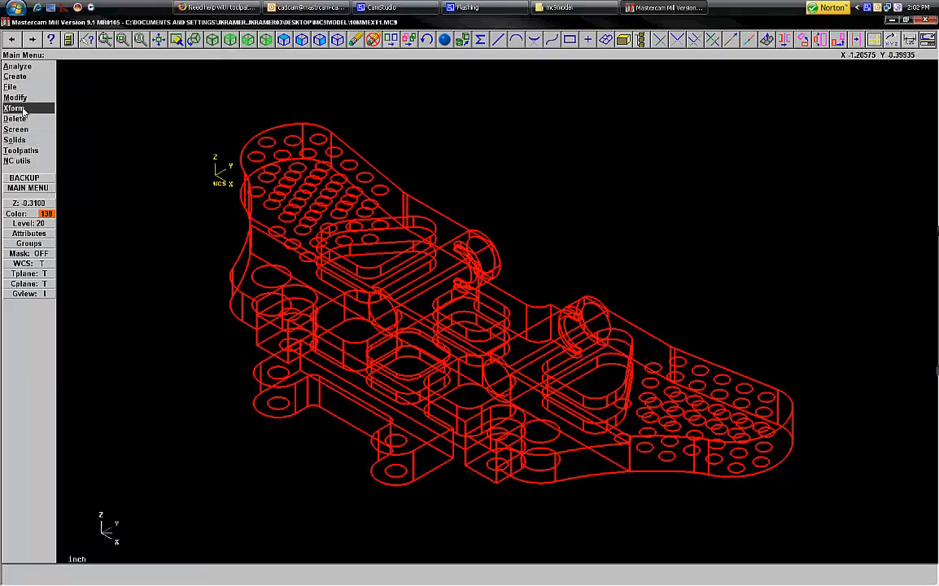
Start Xform Squash and select every wireframe entity with All/Window.
click(14, 109)
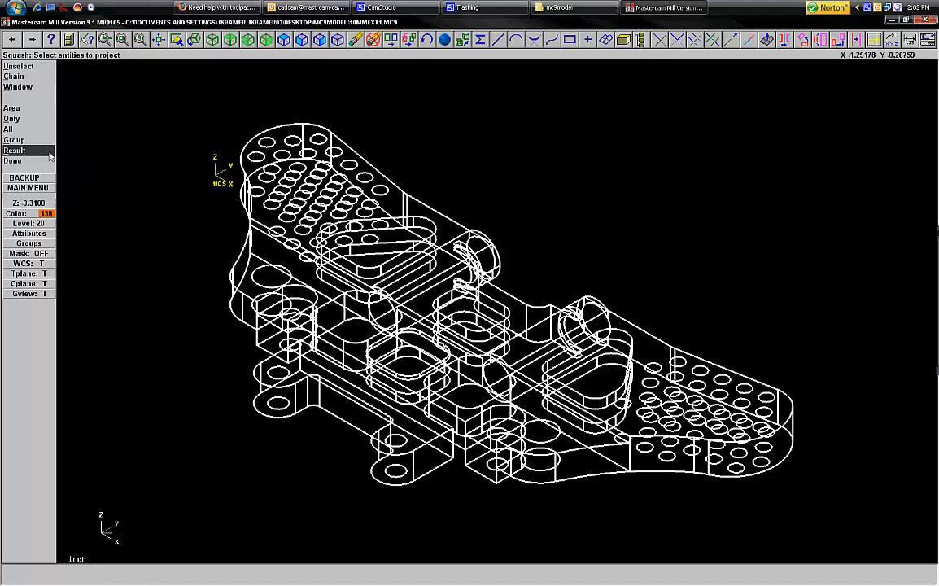
click(14, 150)
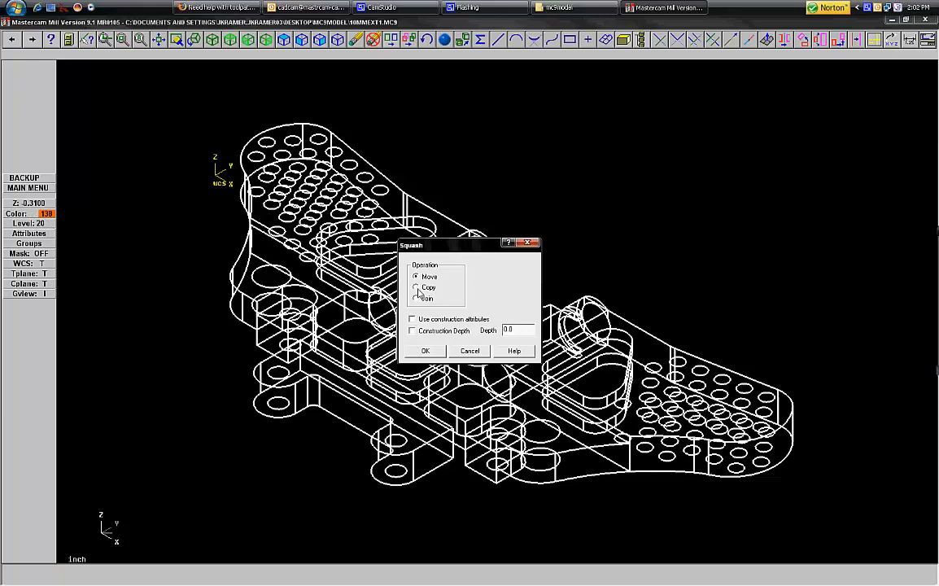
Squash a copy onto construction depth using construction attributes for level and colour.
click(418, 288)
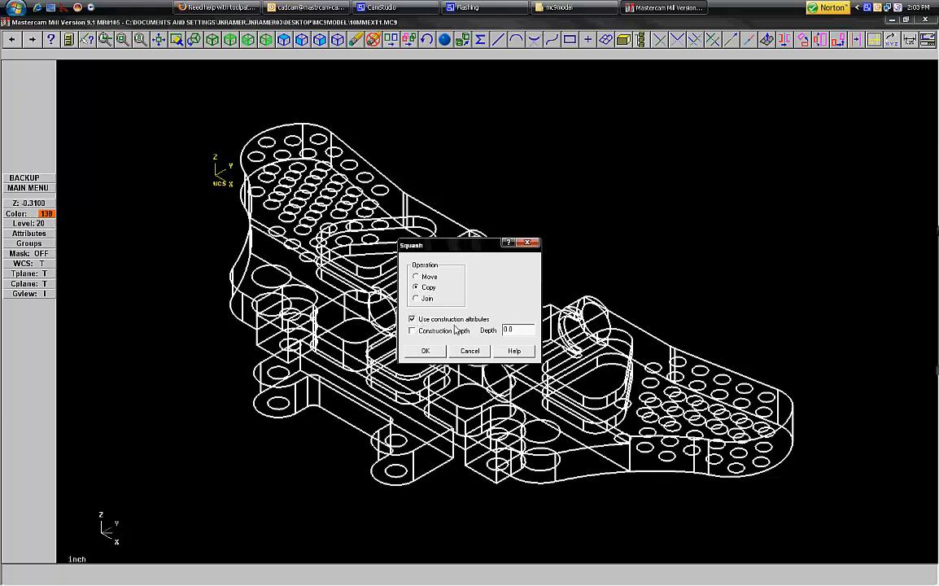
click(412, 331)
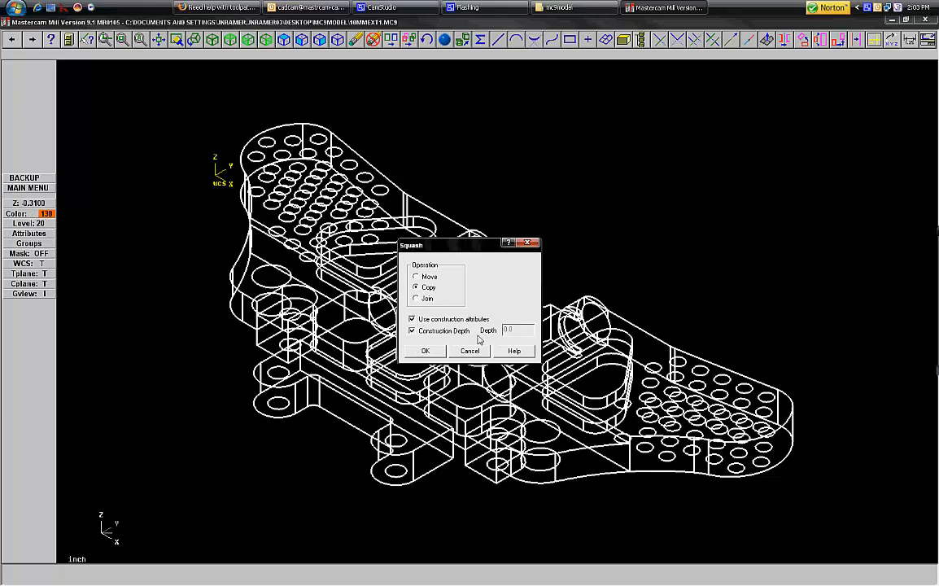
click(425, 351)
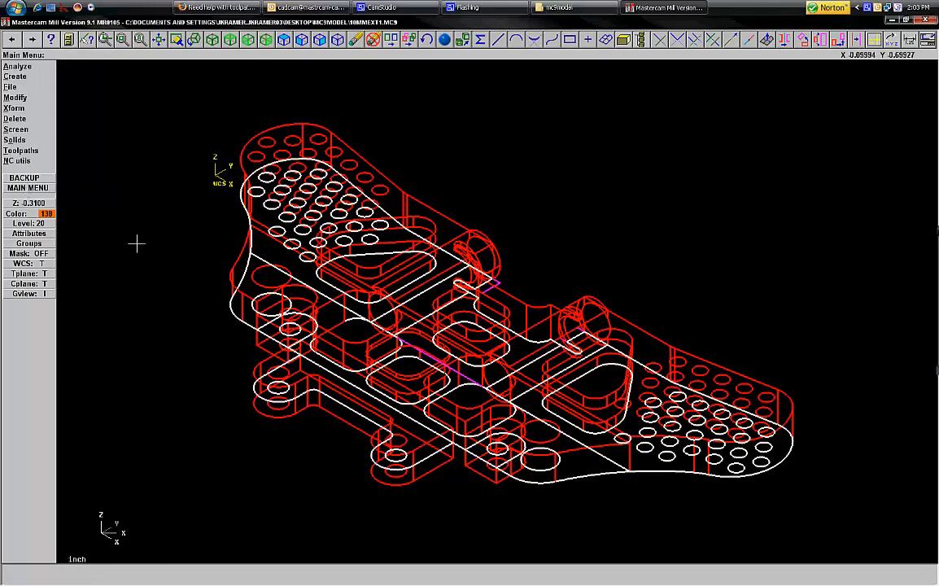
click(27, 223)
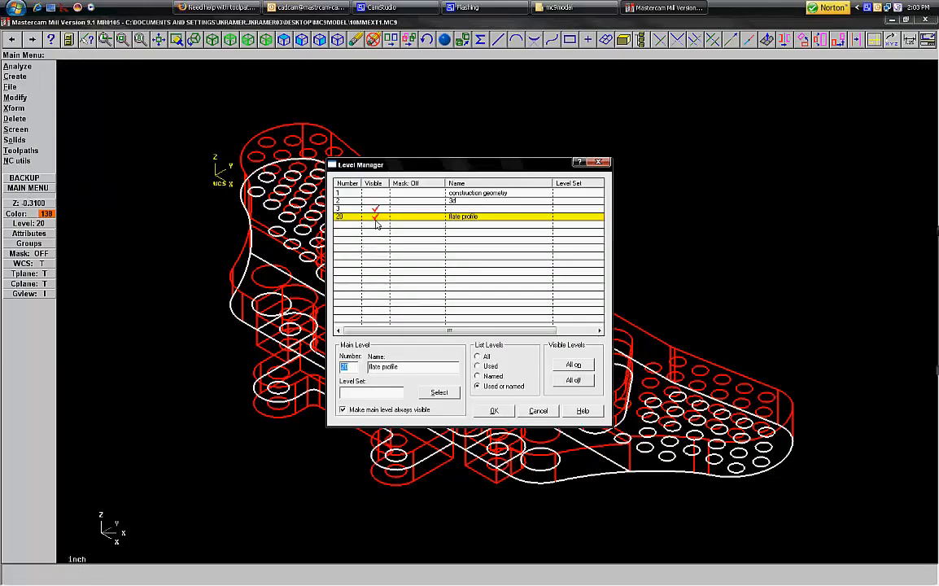
Turn off level 3 visibility and repaint so only the orange profile shows.
click(493, 410)
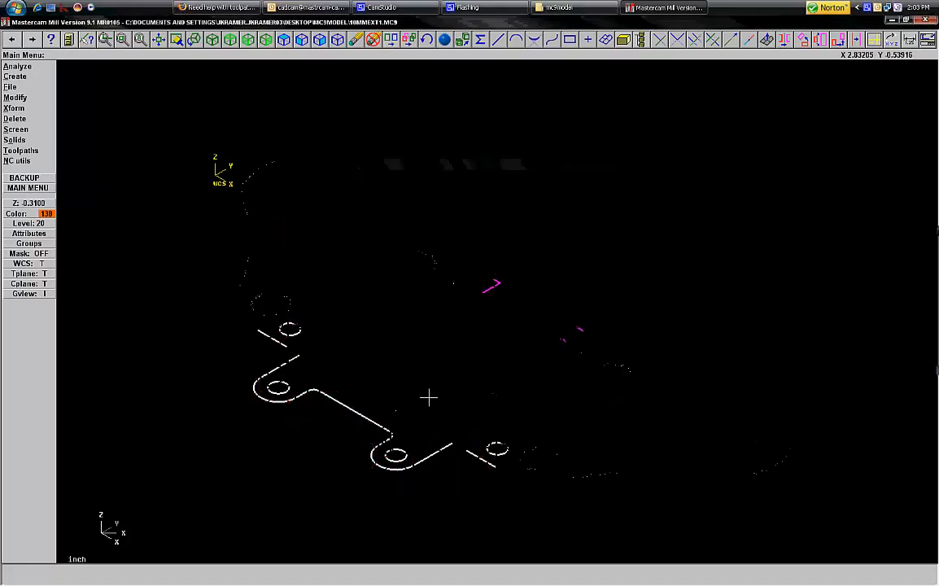
mouse_move(325, 363)
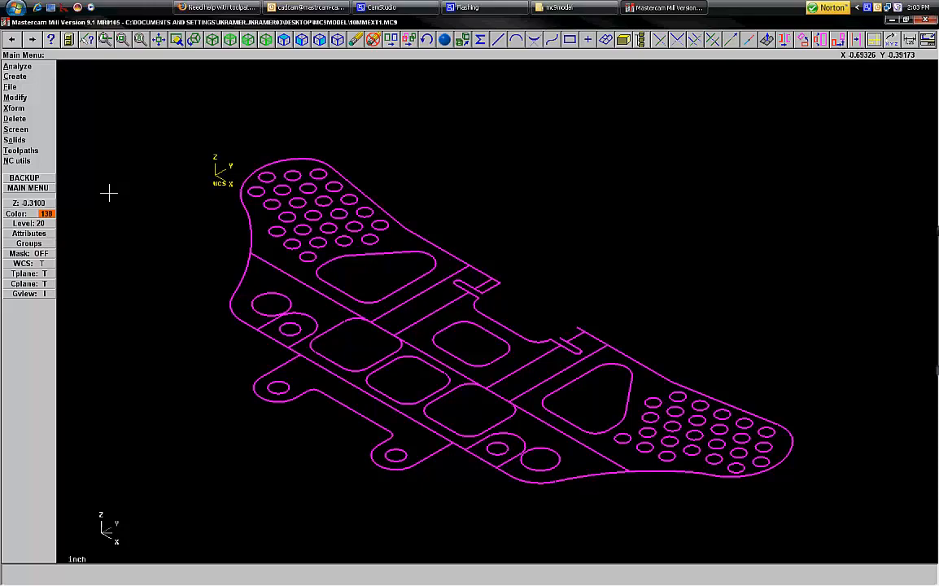
click(15, 128)
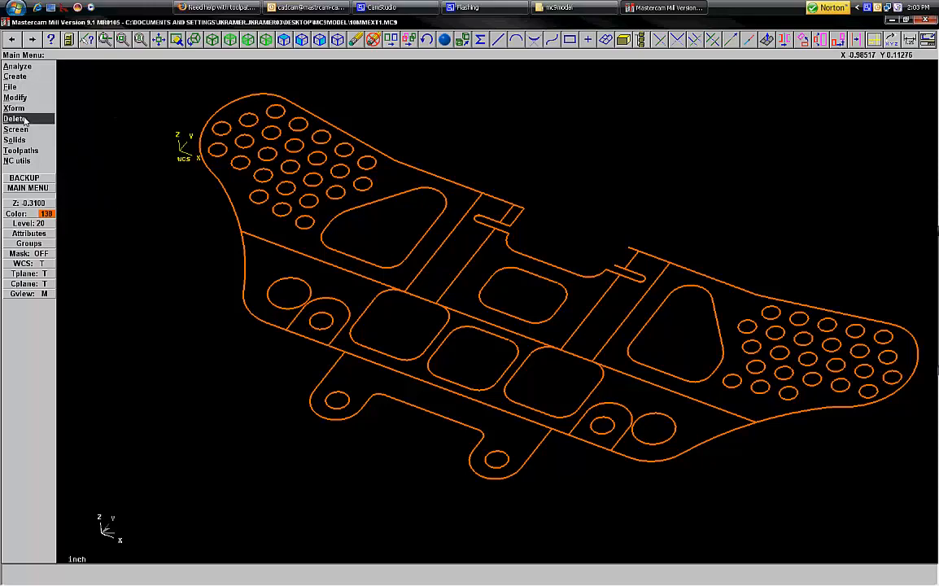
click(15, 118)
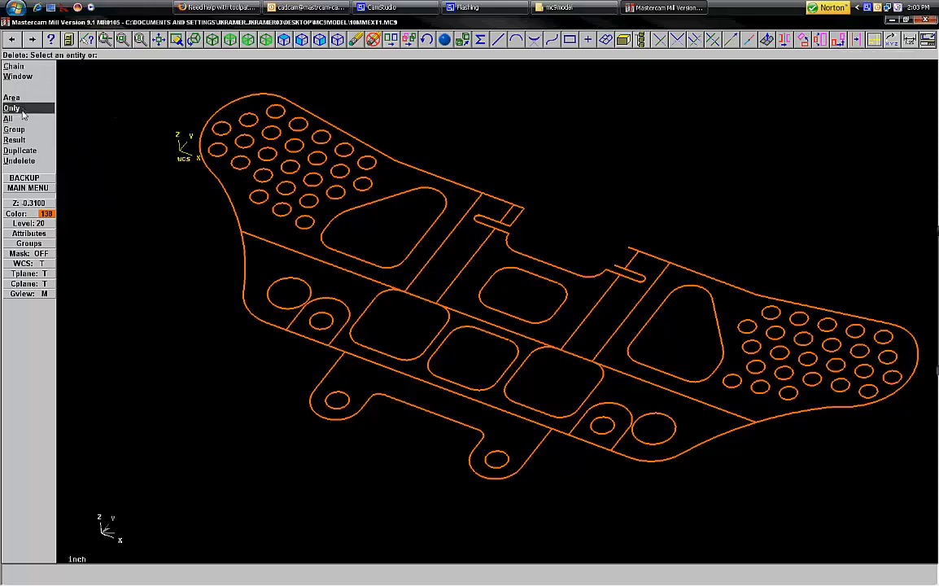
click(8, 118)
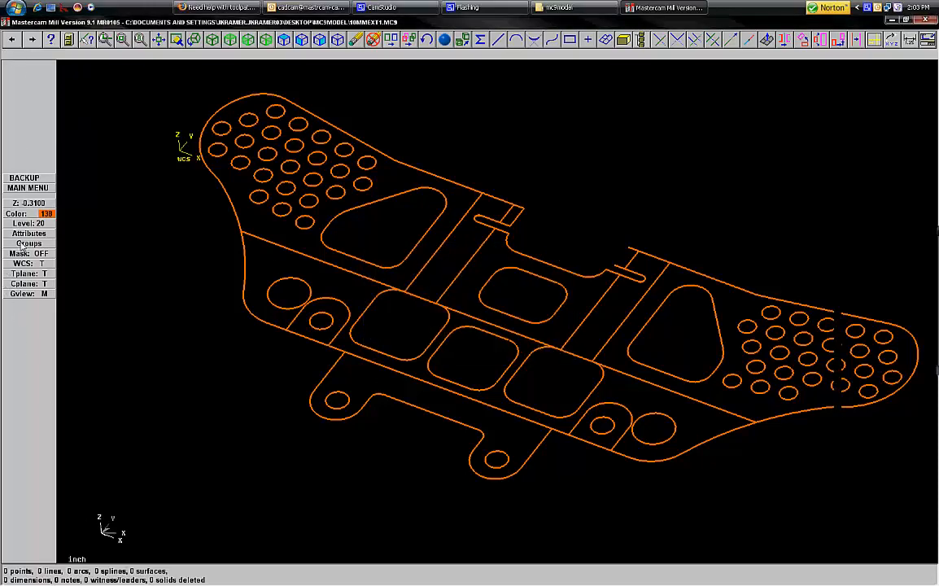
click(28, 187)
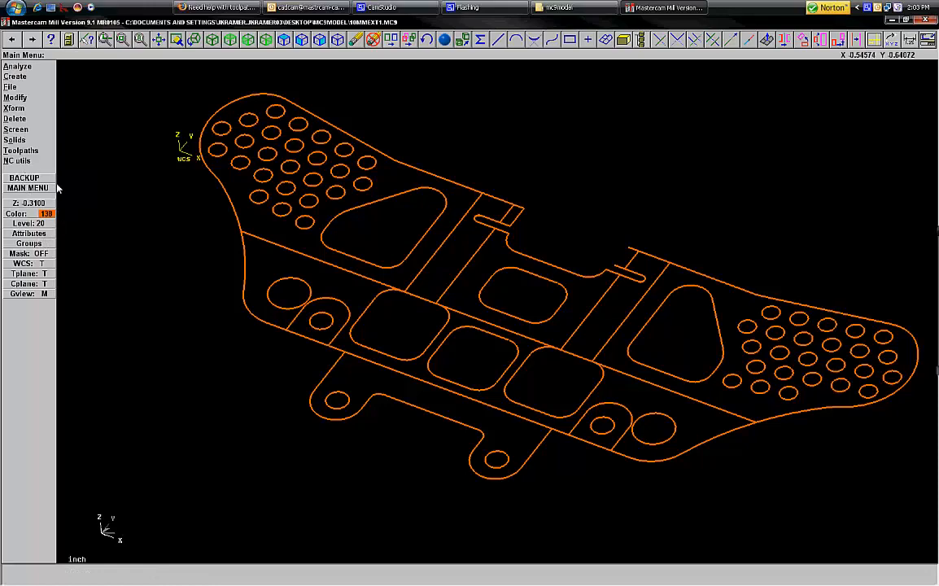
mouse_move(265, 410)
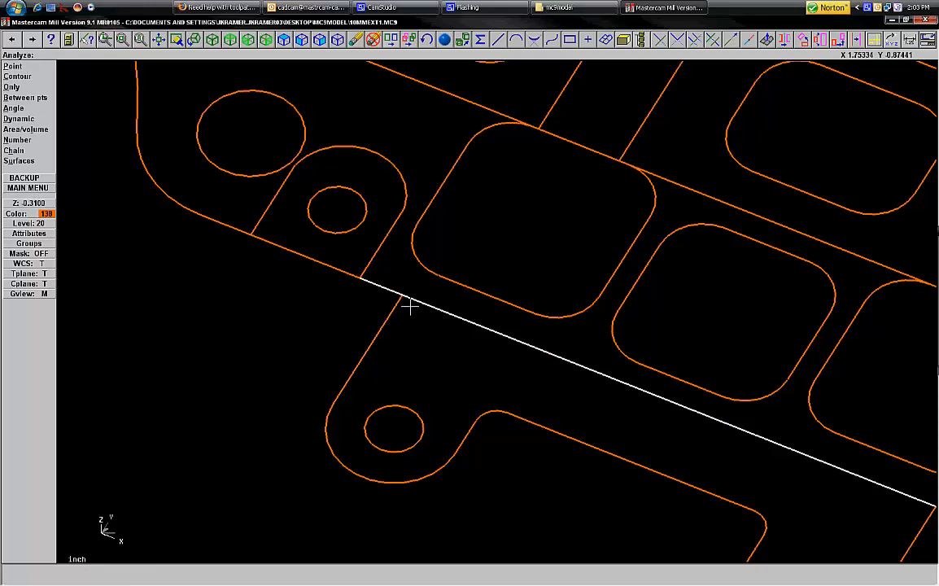
mouse_move(399, 295)
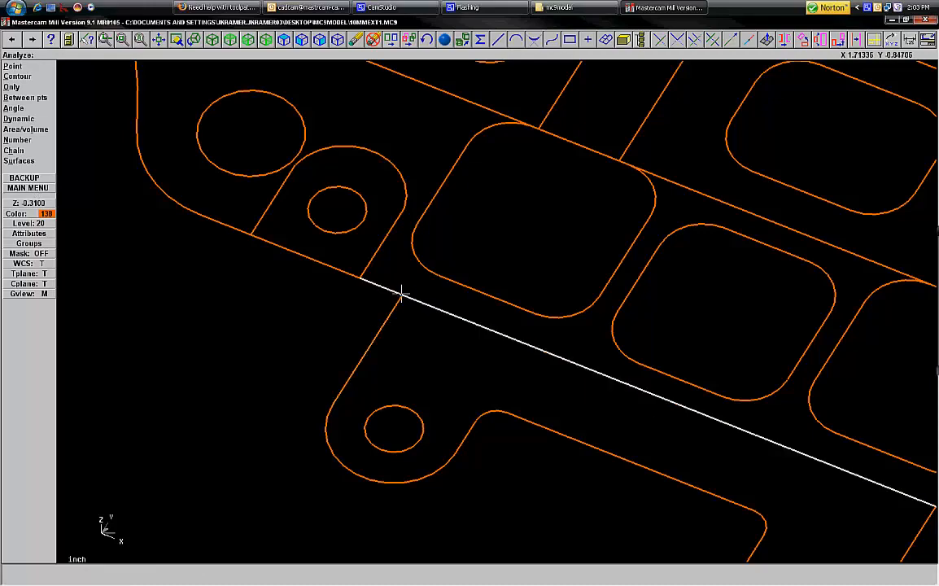
mouse_move(407, 305)
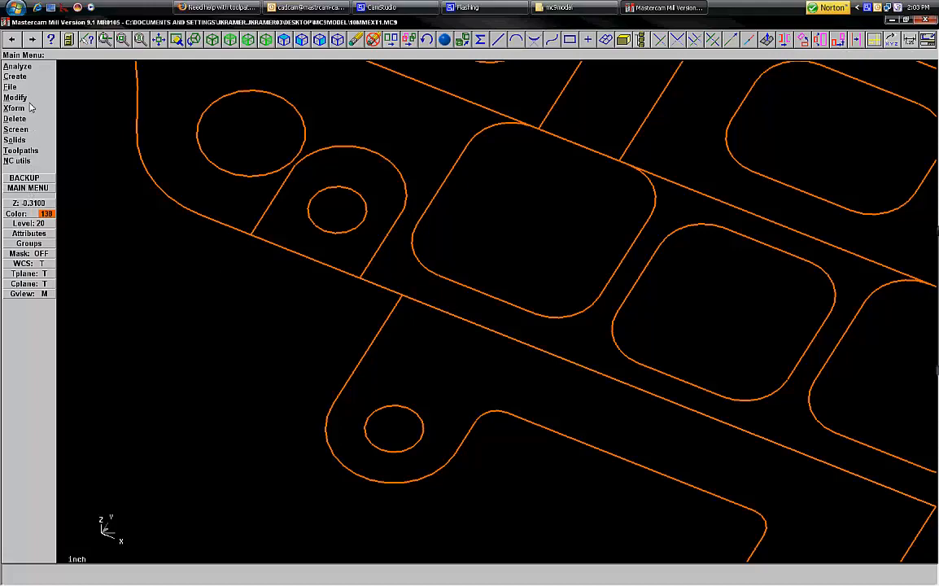
Break the profile's long edge lines into two pieces, adjusting the view as needed.
click(14, 97)
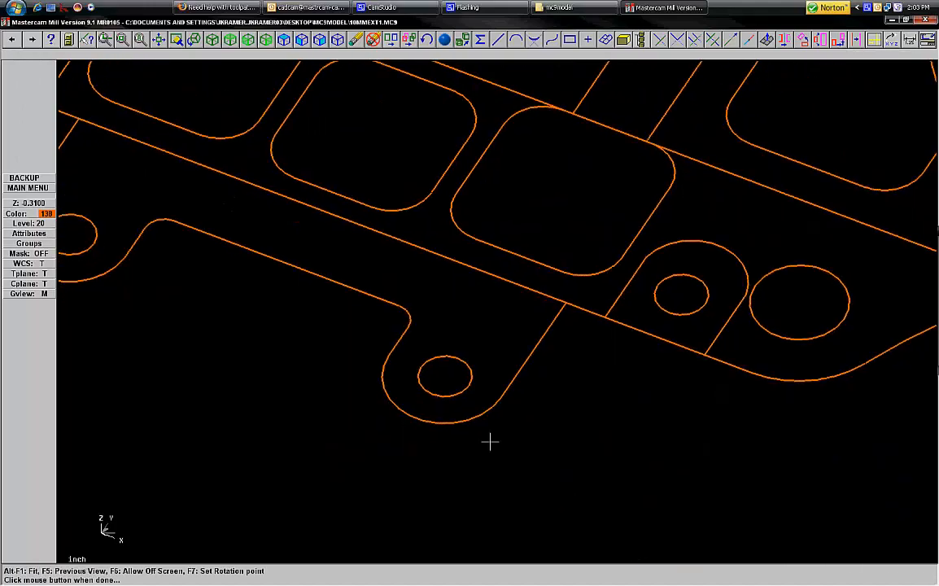
click(578, 305)
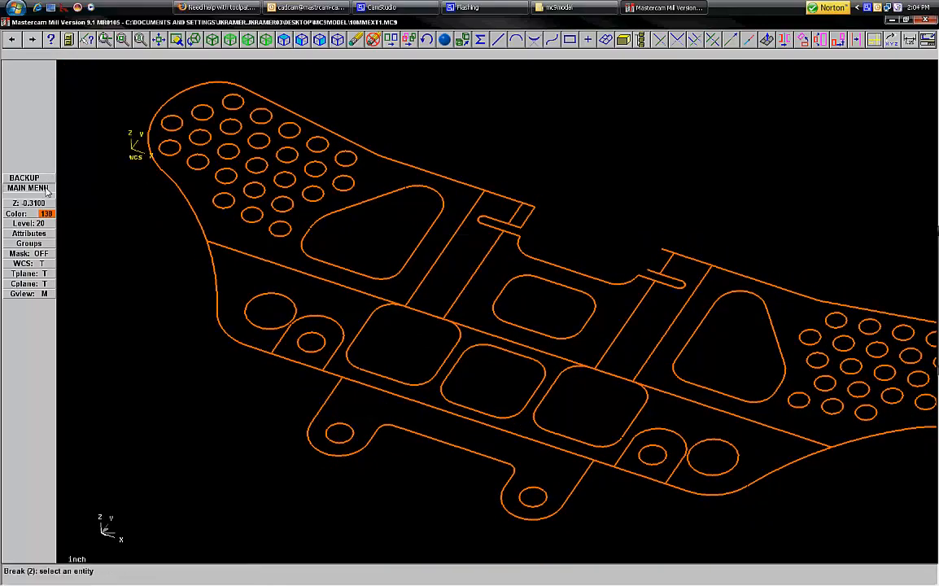
click(29, 188)
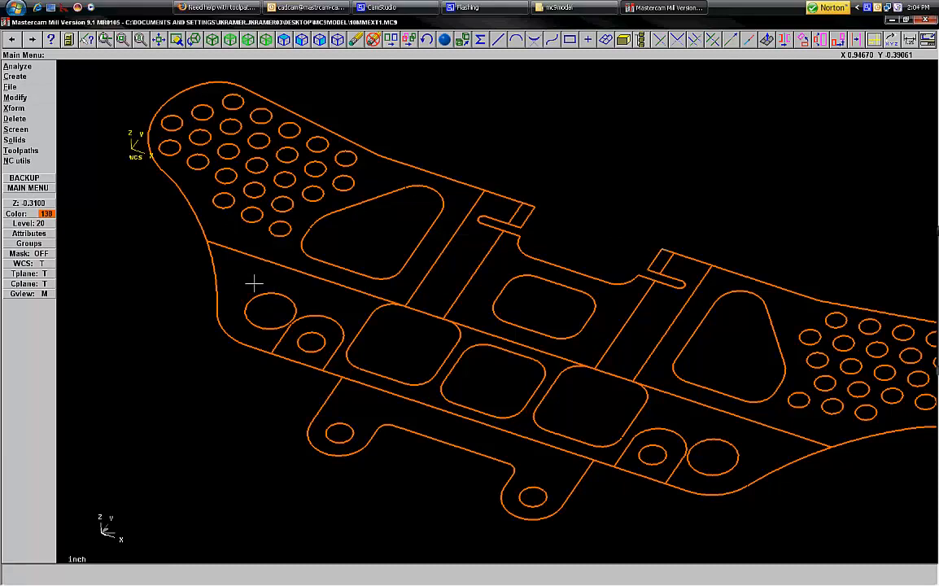
mouse_move(177, 263)
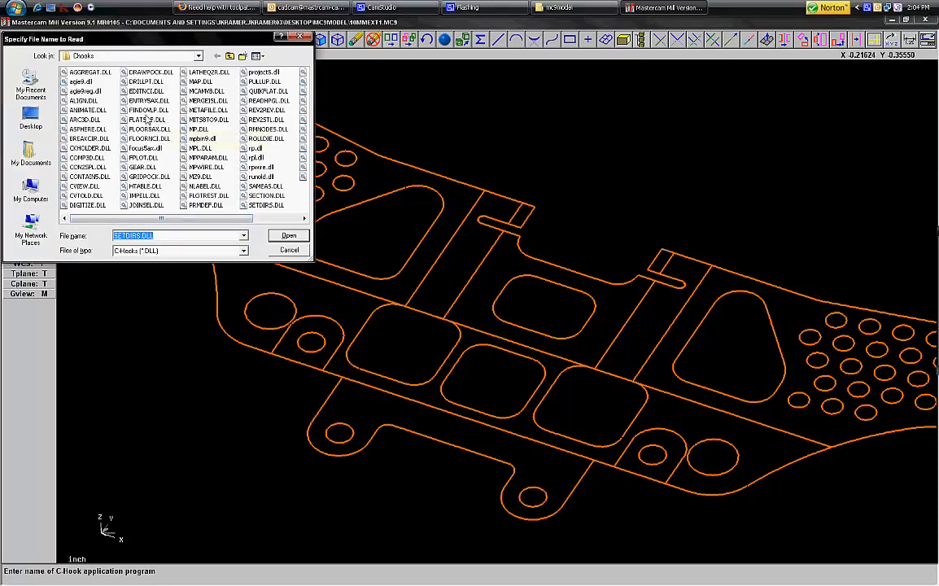
Run the FINDOVLP.DLL C-Hook from the Chooks folder via Alt+C.
click(288, 235)
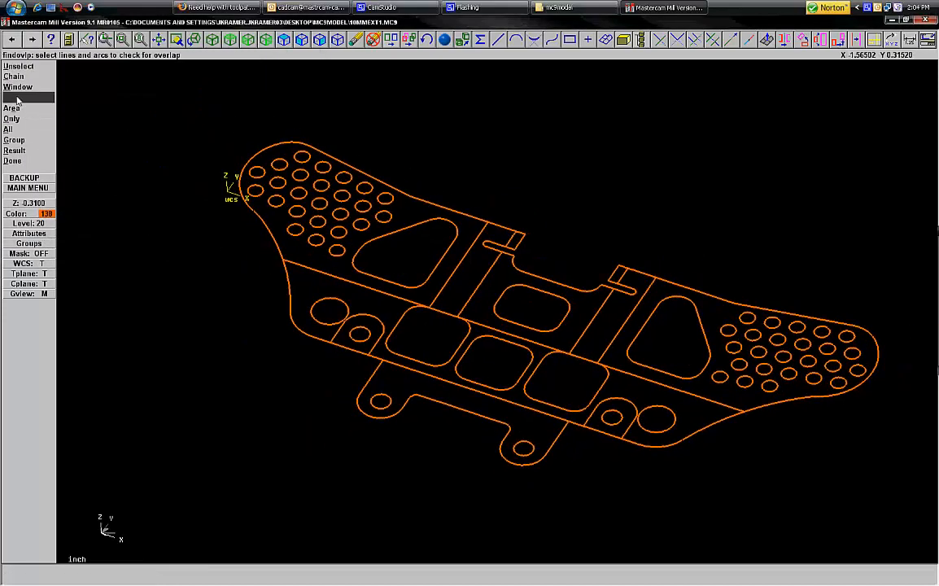
Check all lines and arcs, step through the 12 overlaps, and delete seven.
click(153, 109)
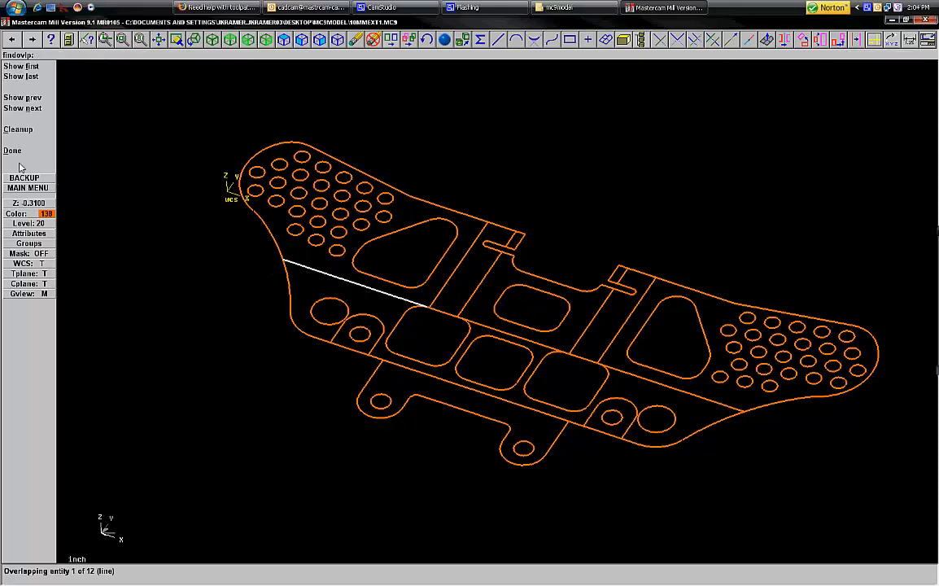
mouse_move(53, 146)
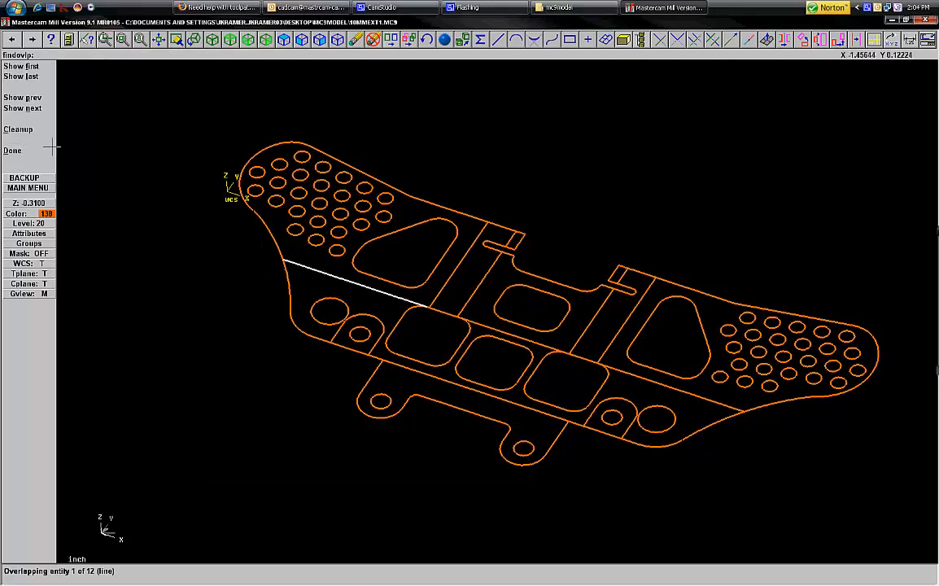
mouse_move(23, 108)
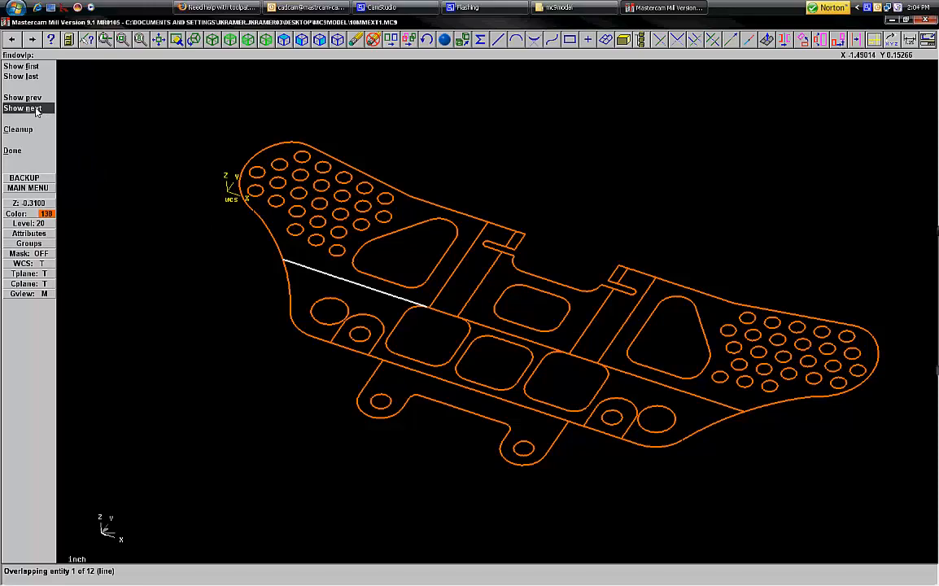
click(23, 108)
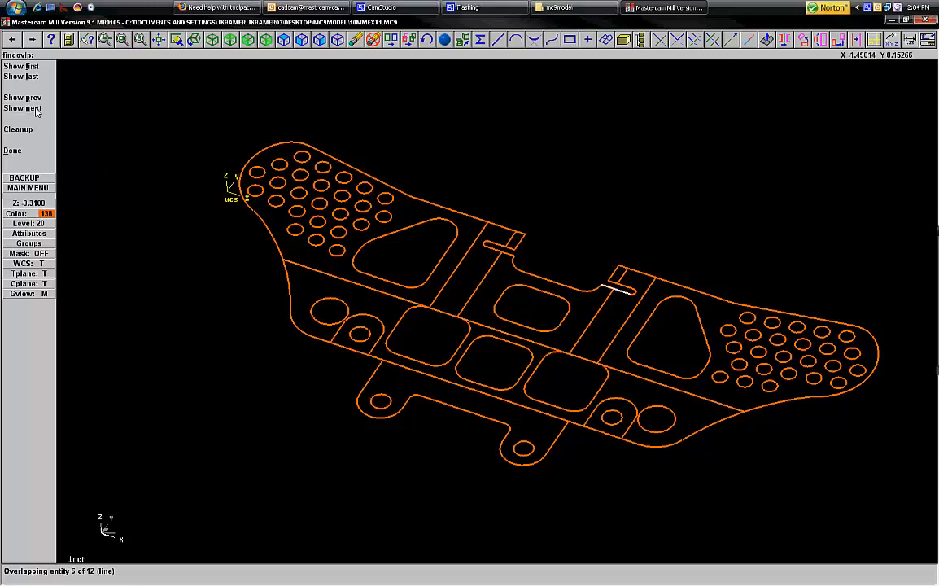
click(23, 108)
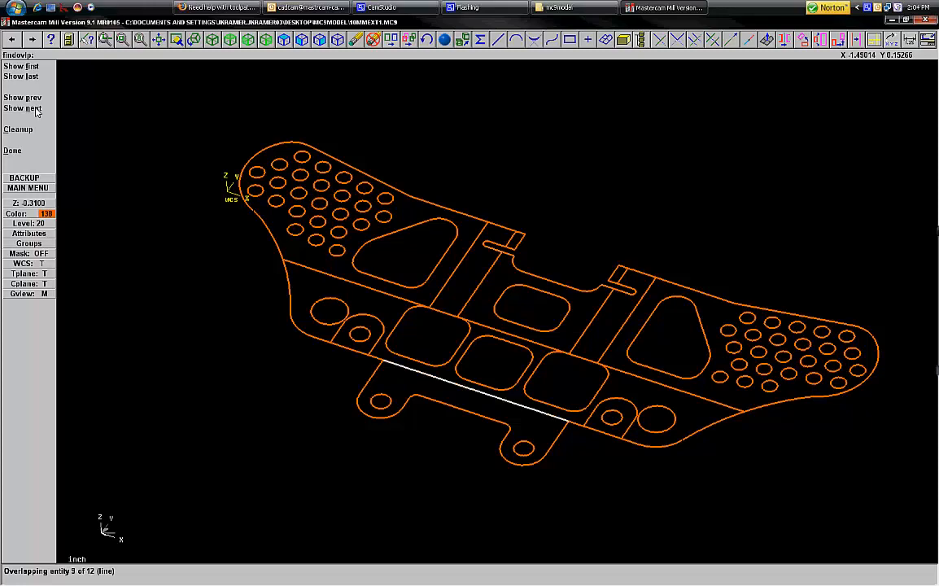
click(23, 108)
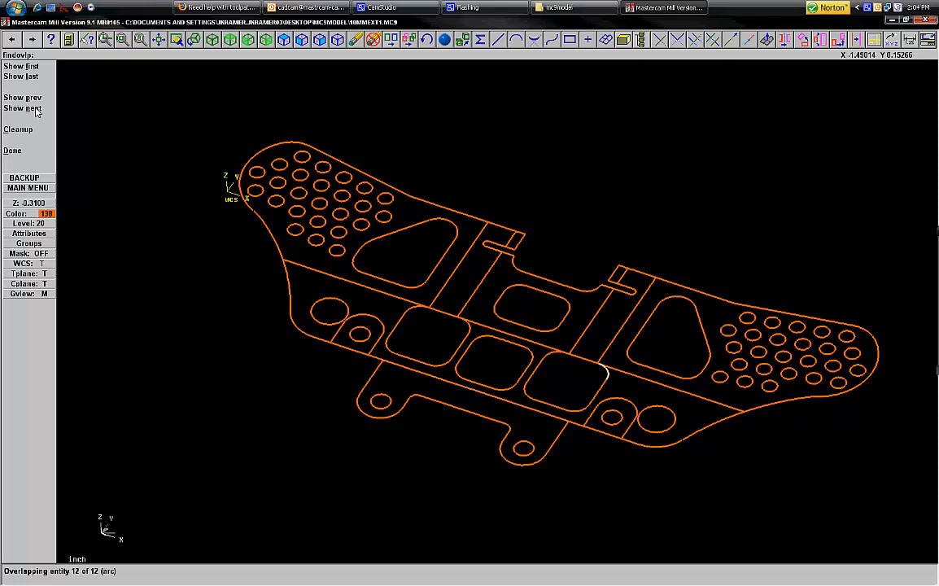
click(19, 128)
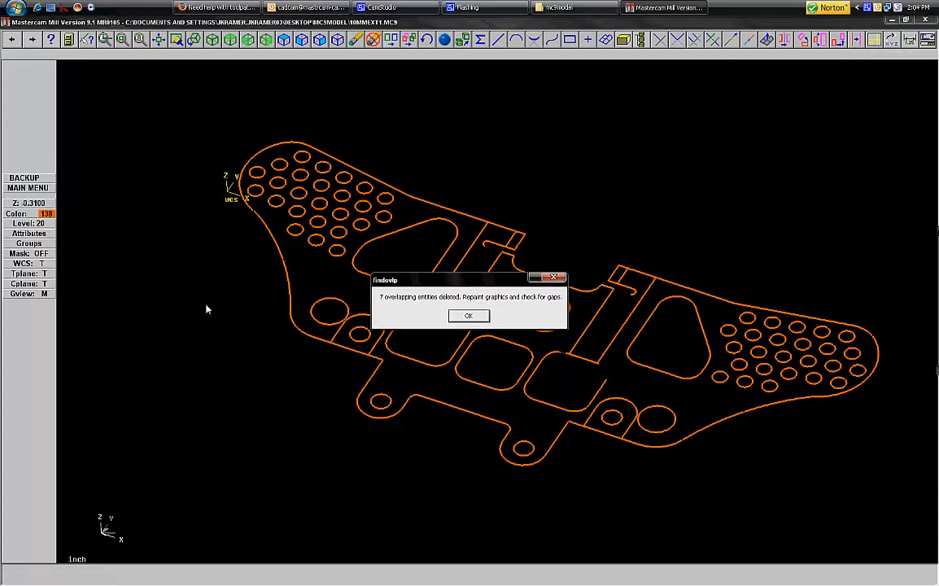
Acknowledge the findovlp deletion message and repaint to inspect the small gaps.
click(468, 315)
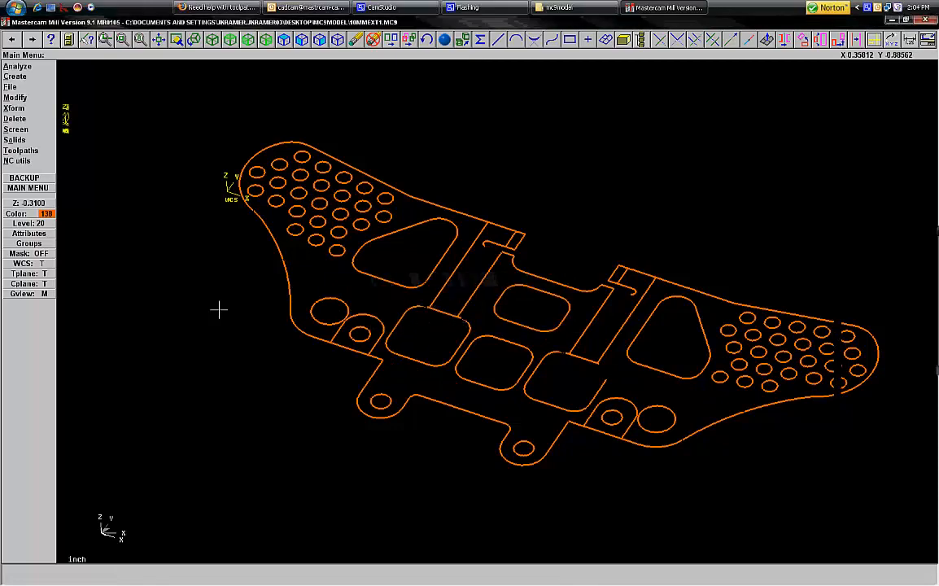
mouse_move(264, 384)
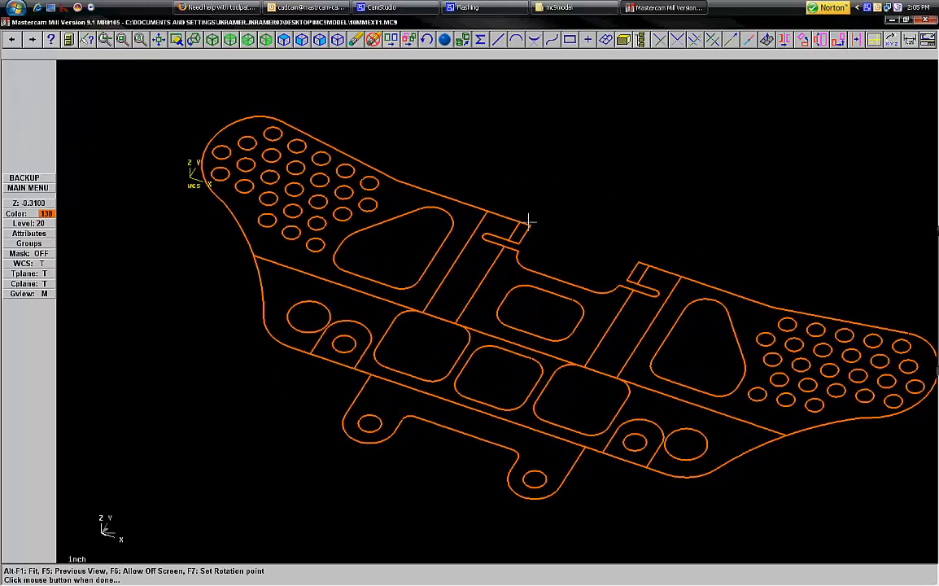
mouse_move(596, 453)
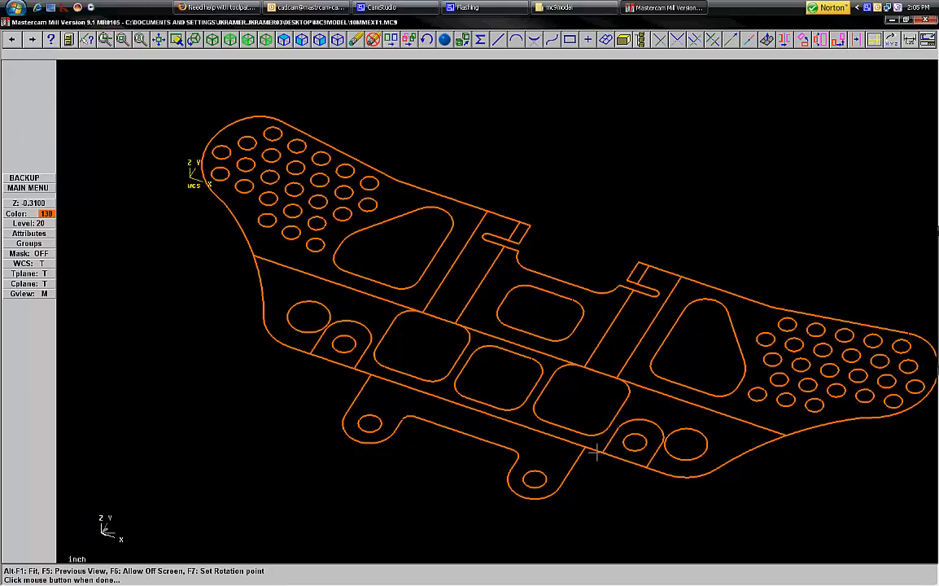